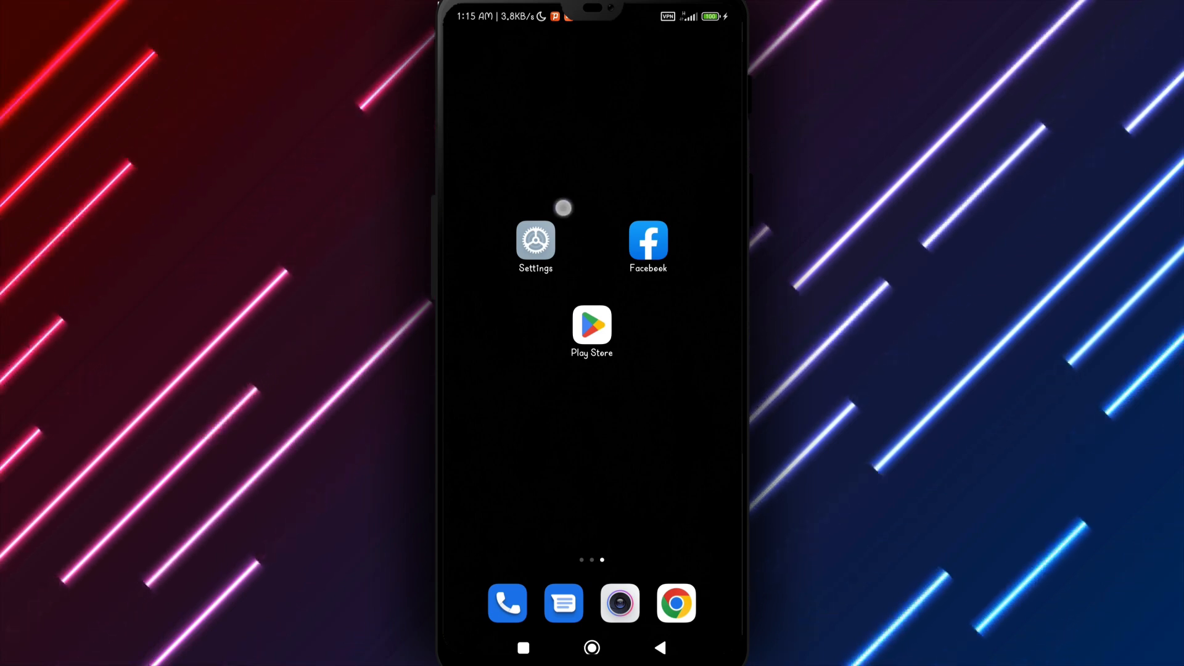
# Uninstall Facebook from the home screen and search the Play Store for it
pyautogui.click(535, 239)
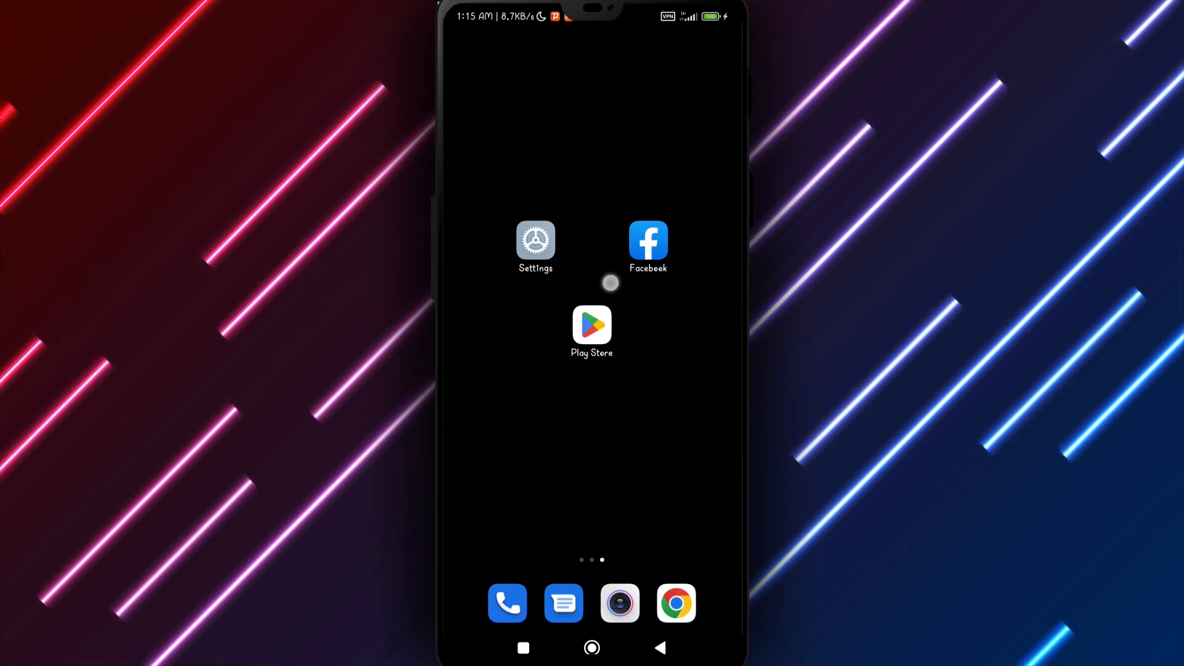
pyautogui.click(590, 326)
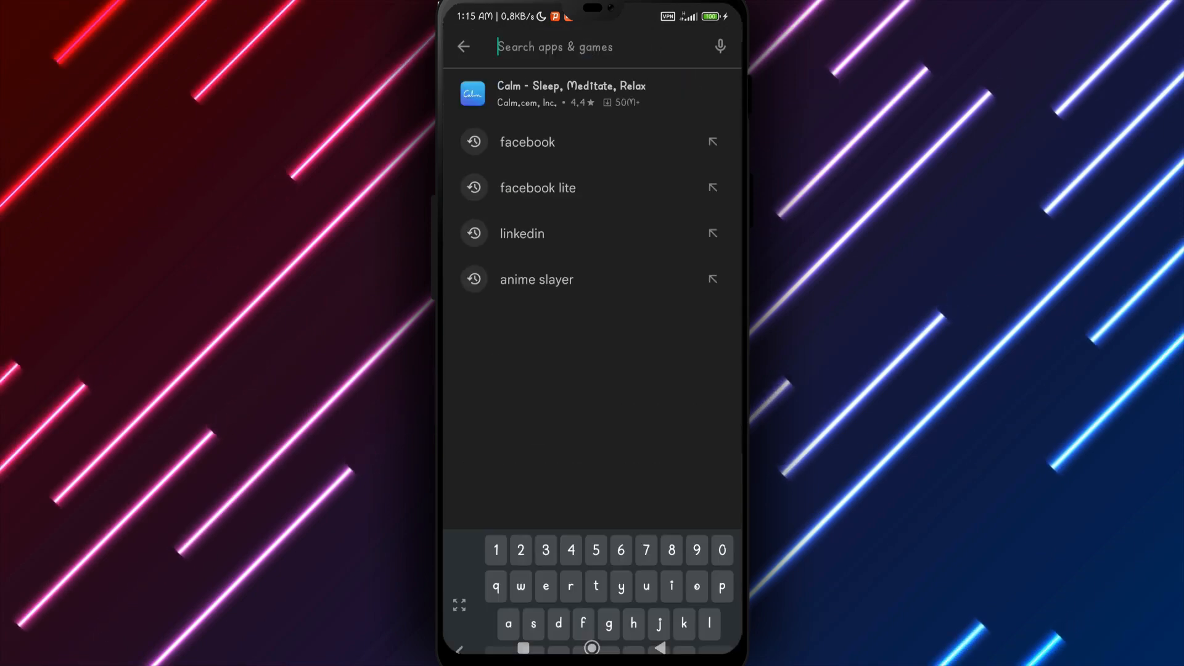
pyautogui.click(527, 142)
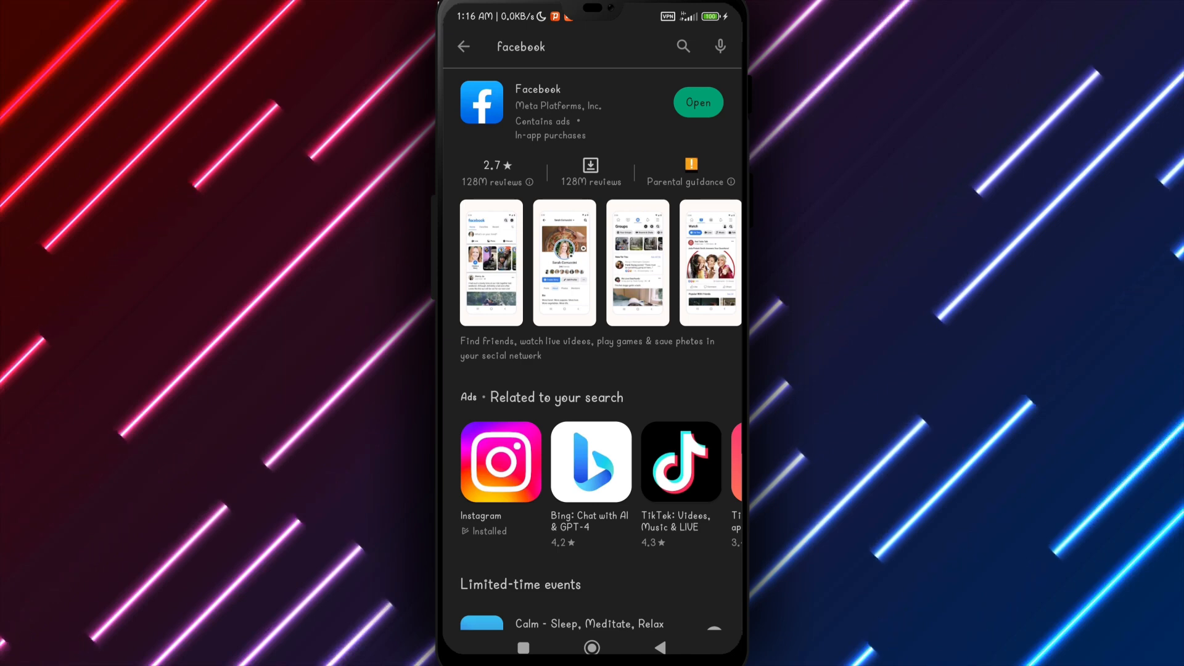
pyautogui.click(591, 647)
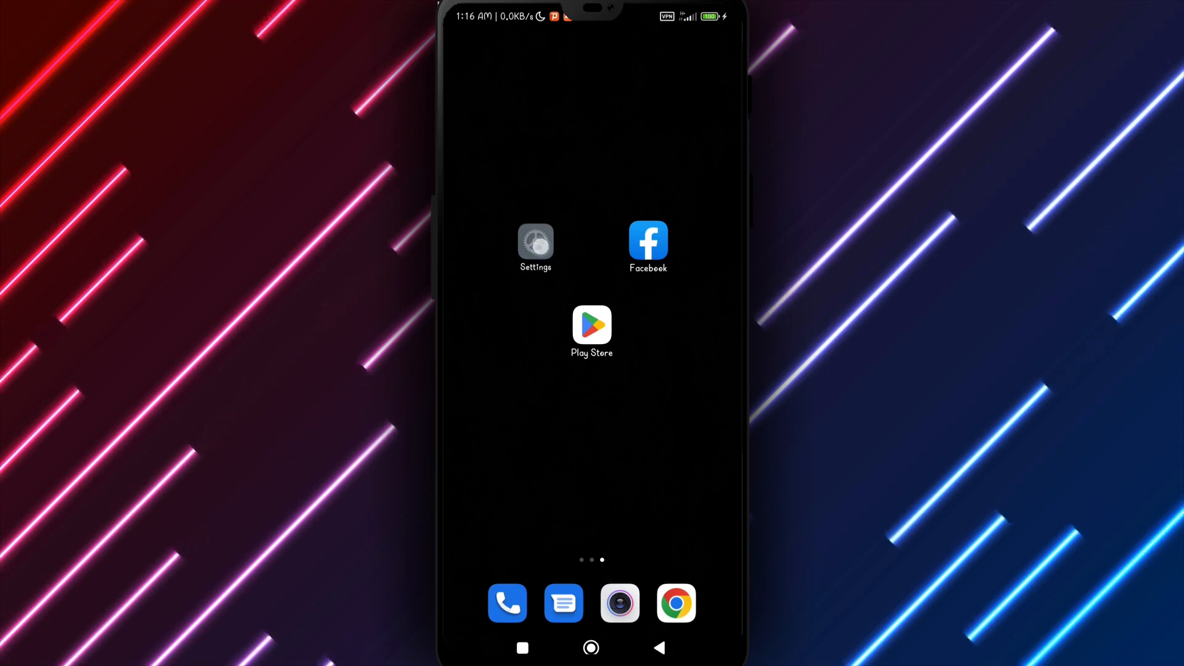
# Confirm the Play Store listing now shows Facebook as Install, then return home
pyautogui.click(536, 243)
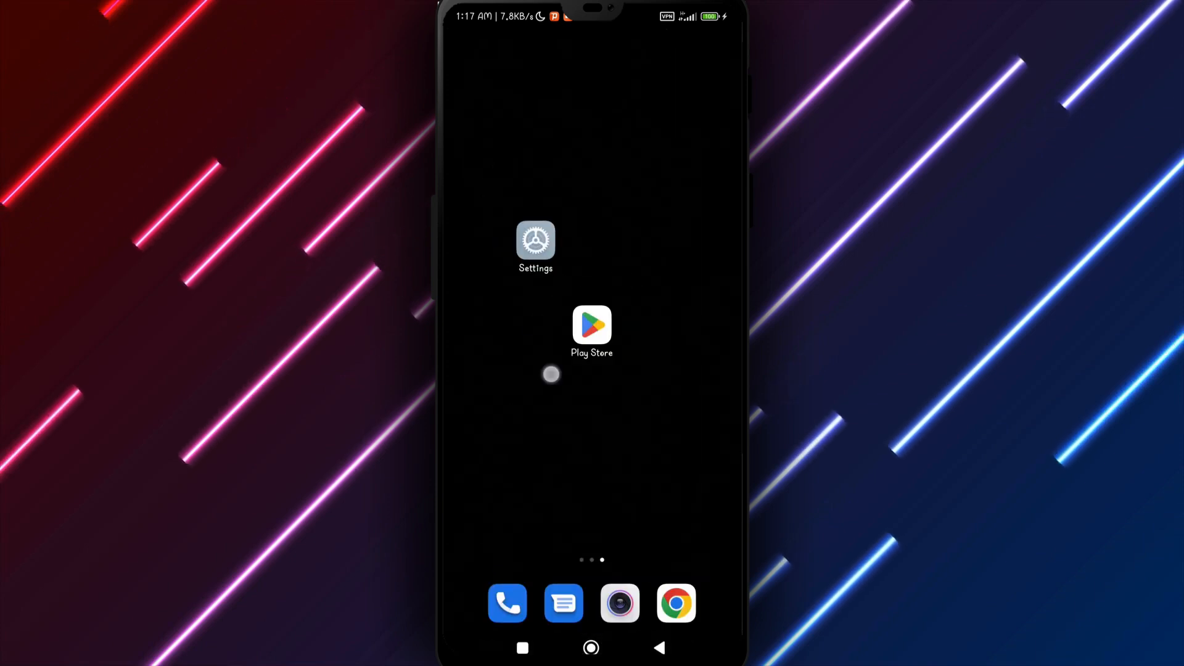
pyautogui.click(590, 327)
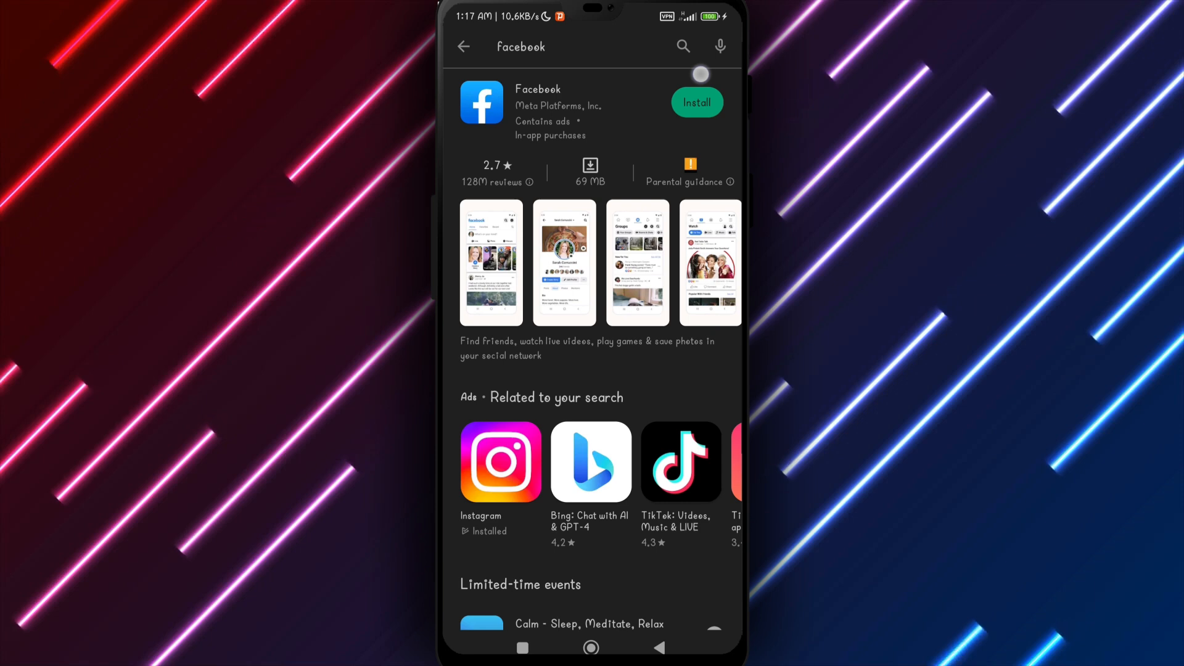
pyautogui.click(590, 647)
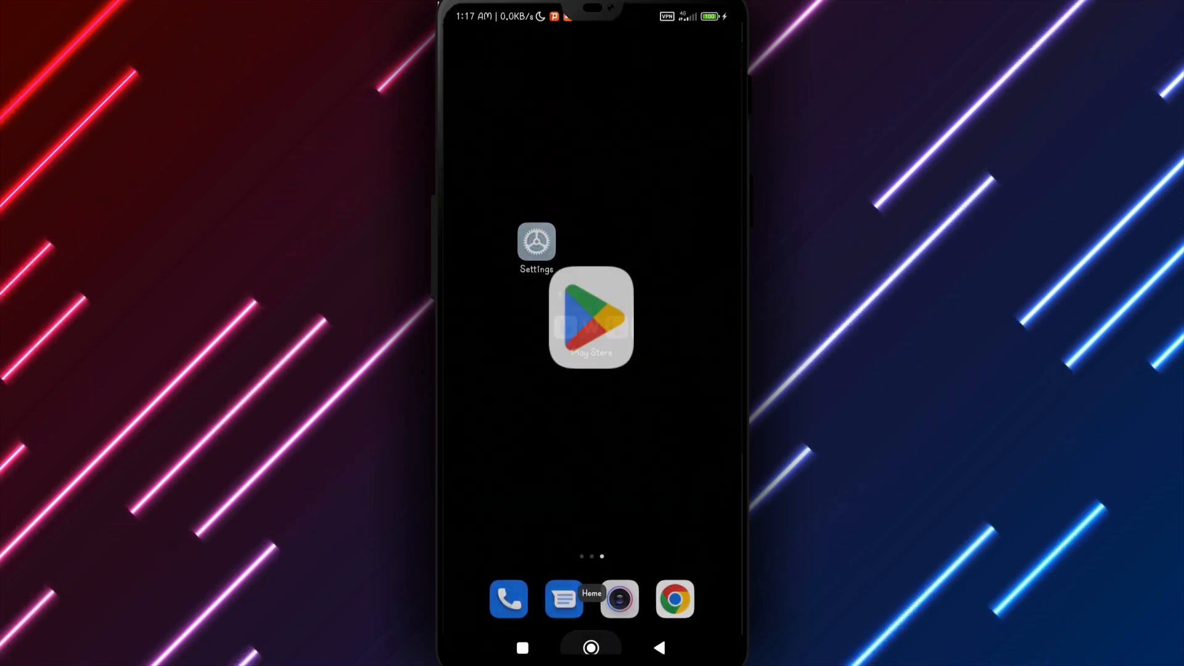
# Check About phone in Settings: MIUI 13.0.11 on Redmi Note 11 Pro, then go back
pyautogui.click(536, 242)
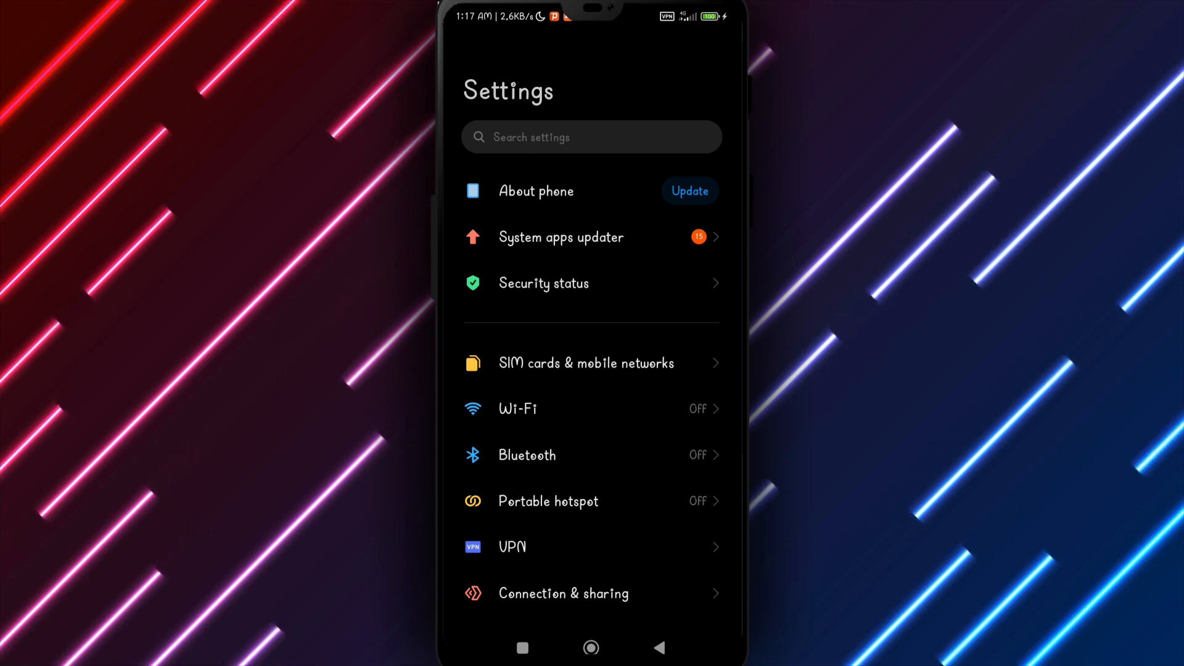
pyautogui.click(535, 190)
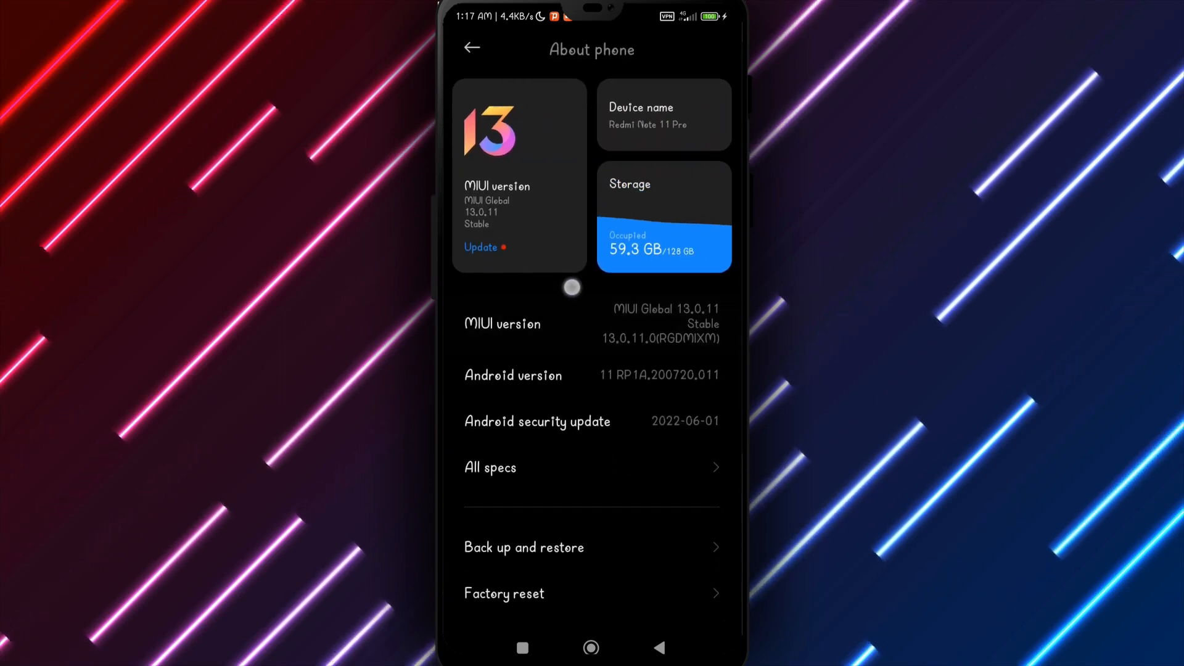
pyautogui.click(471, 48)
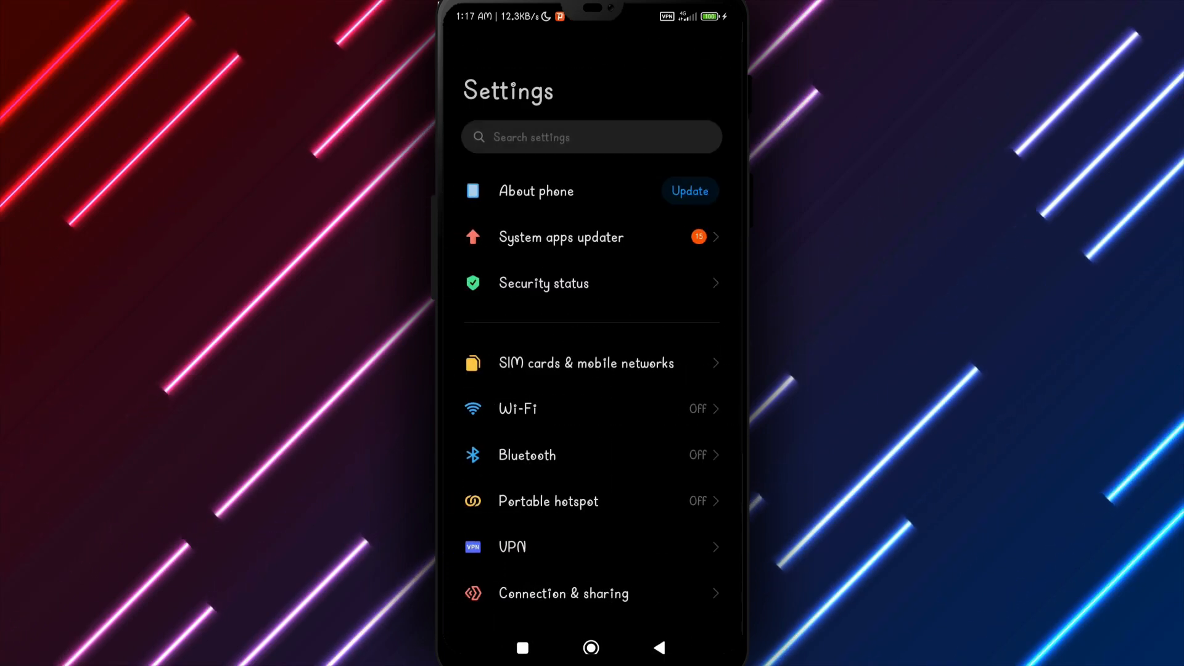
# Start Facebook's reinstall in Play Store so it shows Pending, then return home
pyautogui.click(689, 190)
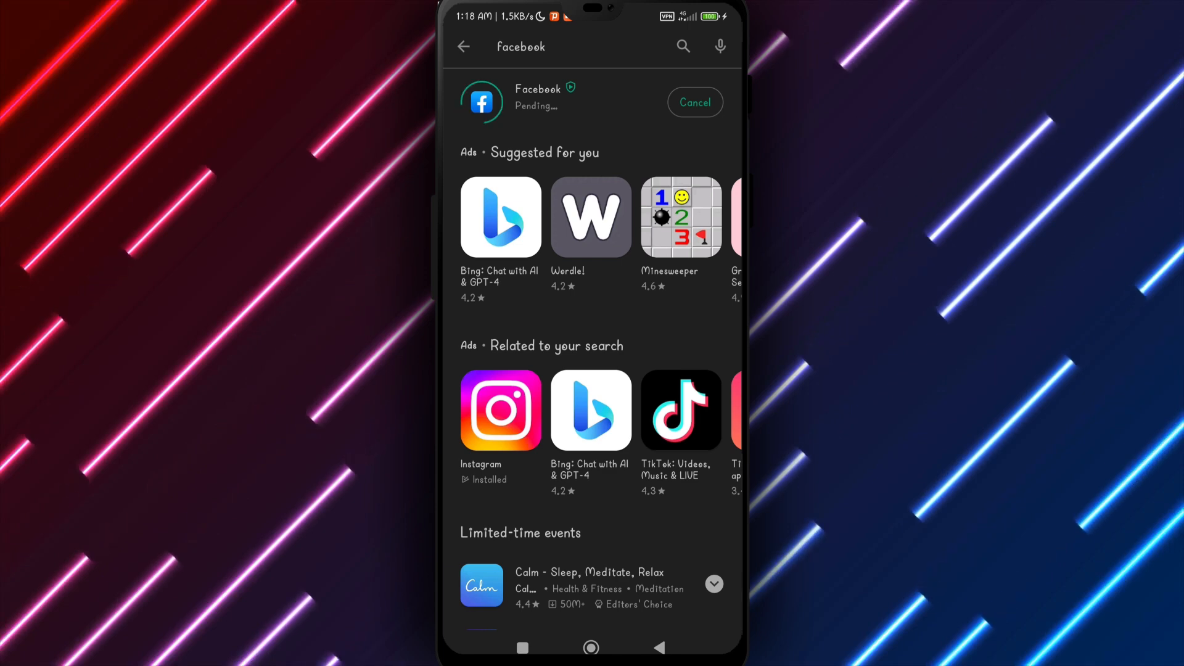
pyautogui.click(591, 648)
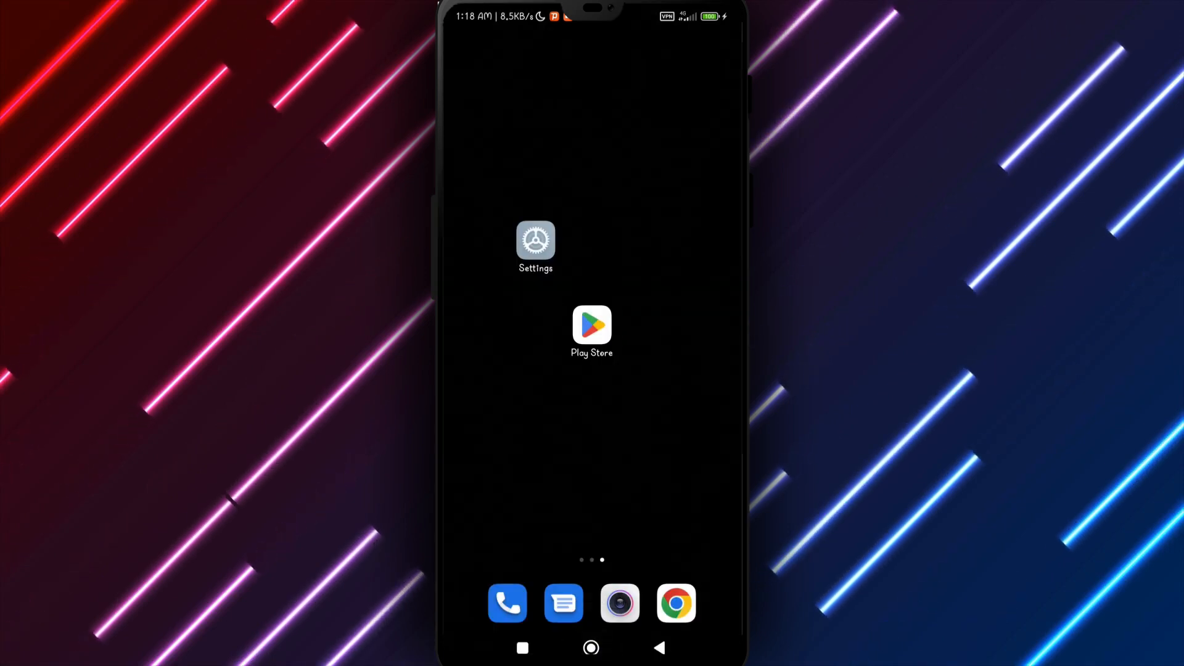